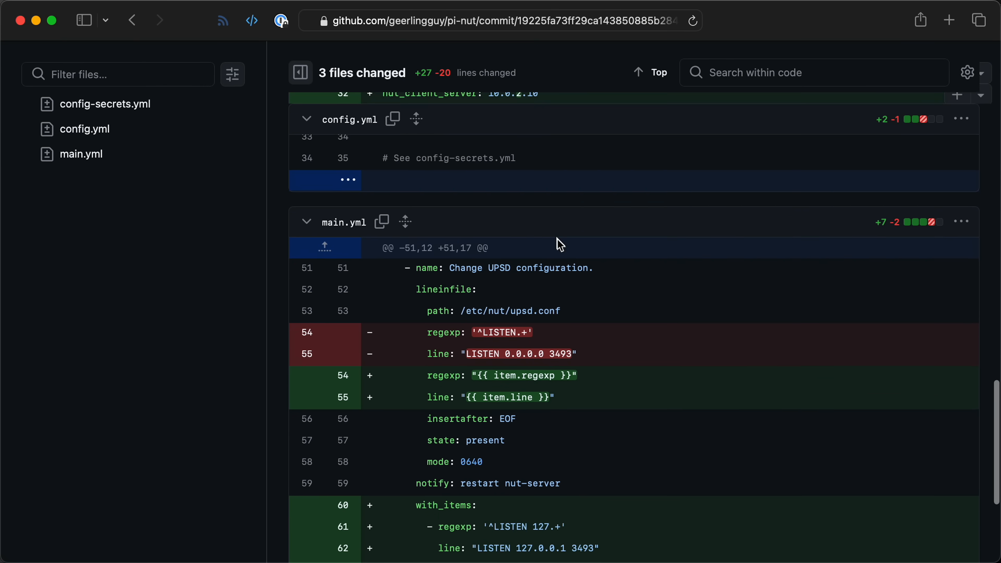
scroll(down, 3)
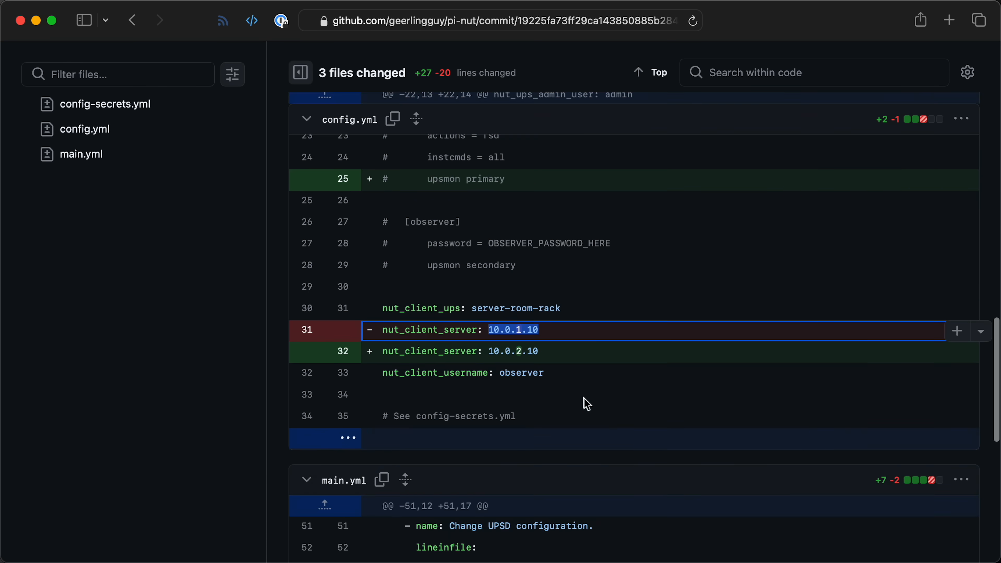
scroll(down, 3)
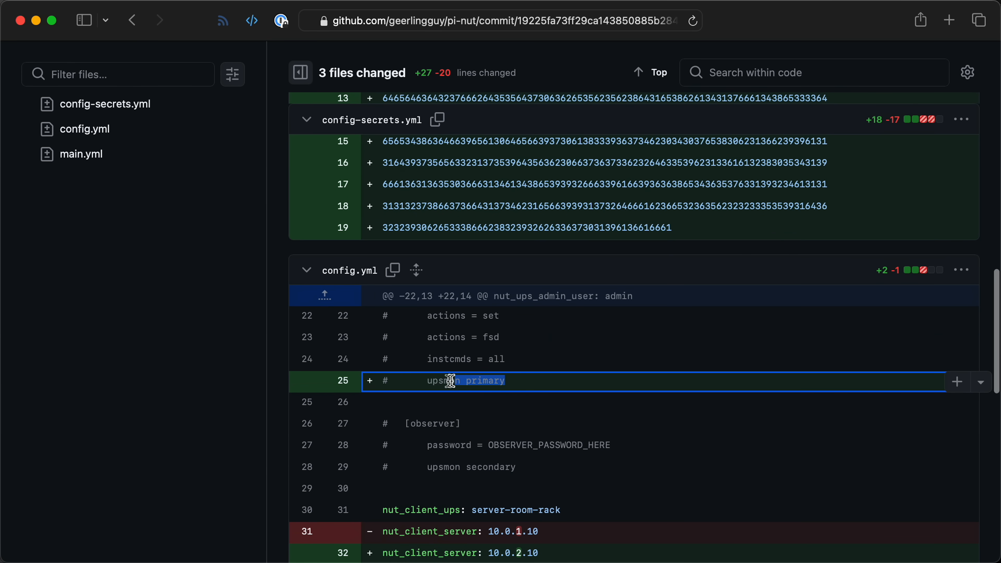